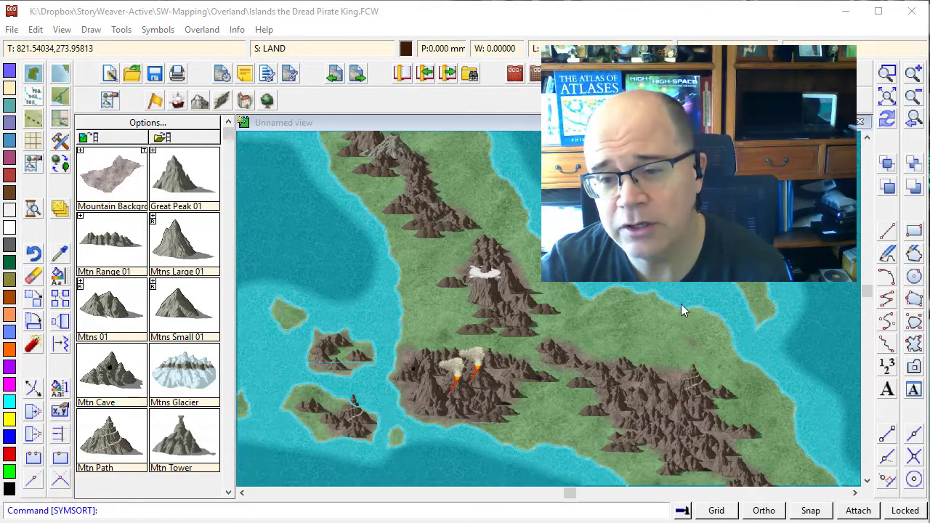
pyautogui.moveTo(716, 347)
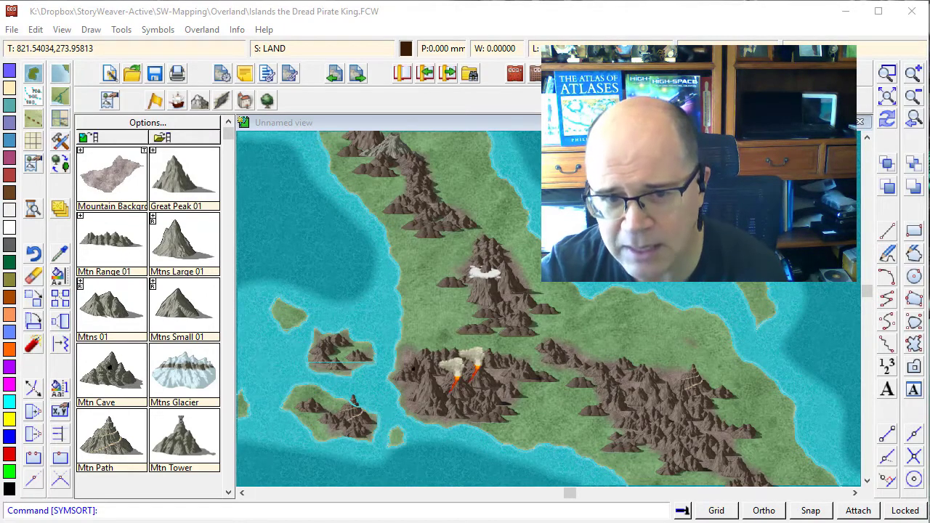
pyautogui.moveTo(425, 385)
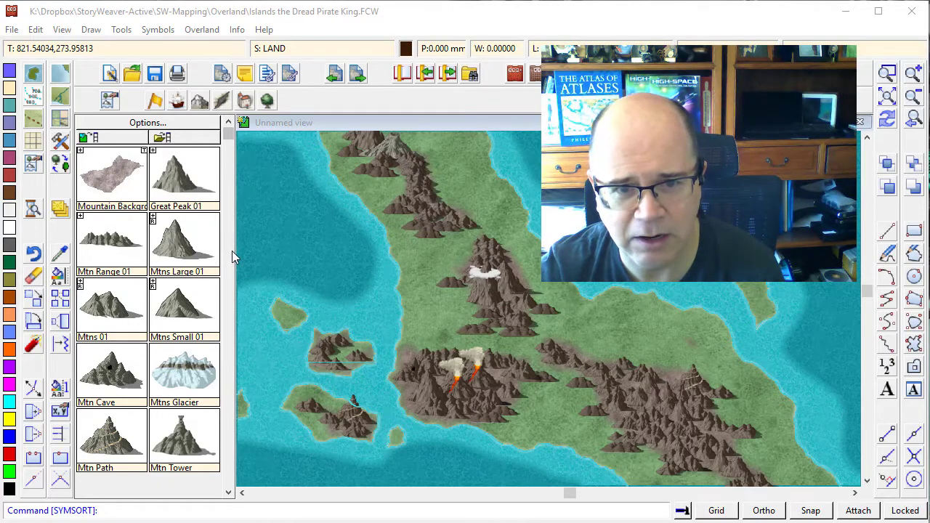
# - Place the Mtn Tower symbol from the catalog in a bare spot among the eastern mountains
pyautogui.click(184, 436)
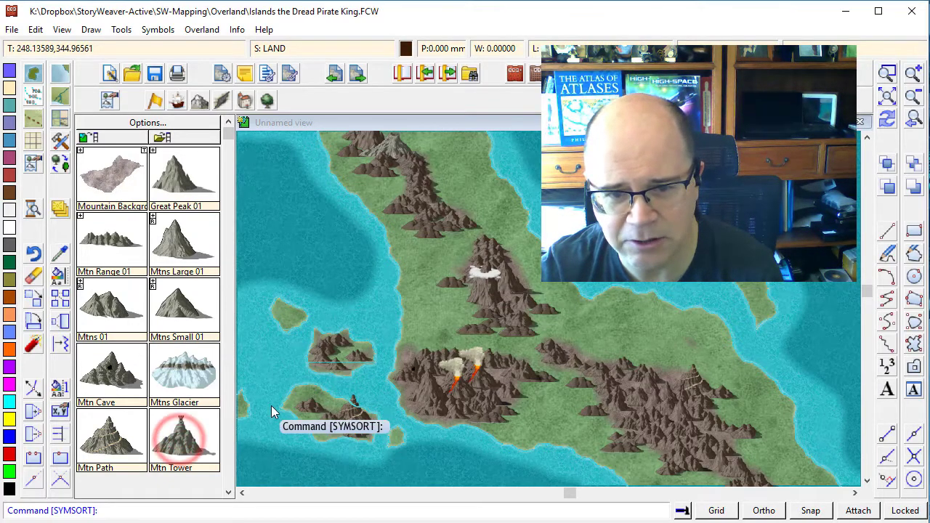
pyautogui.click(184, 435)
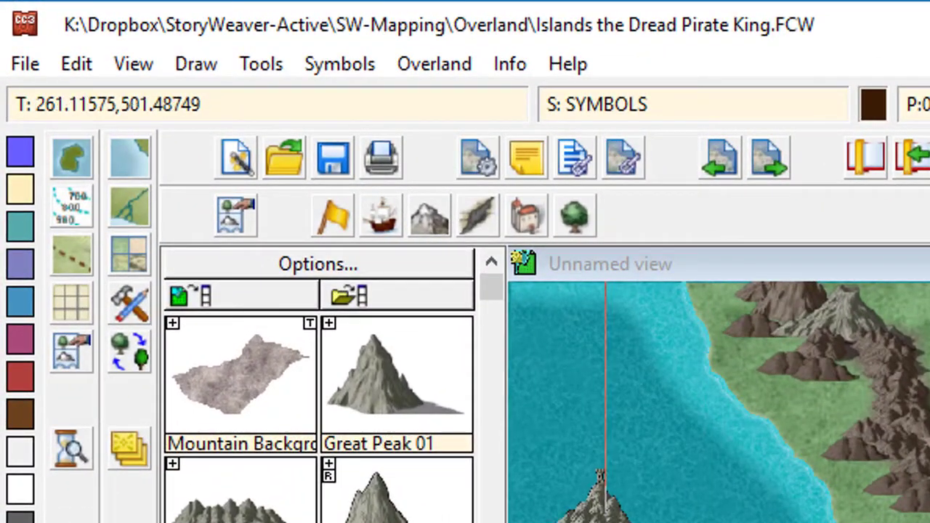
# - Run Sort Symbols In Map from the Symbols menu
pyautogui.click(338, 64)
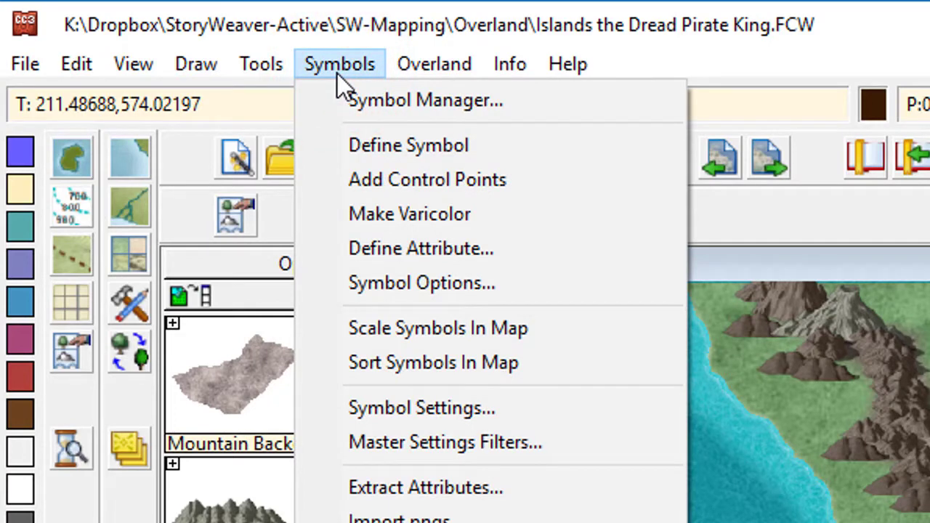
pyautogui.moveTo(436, 408)
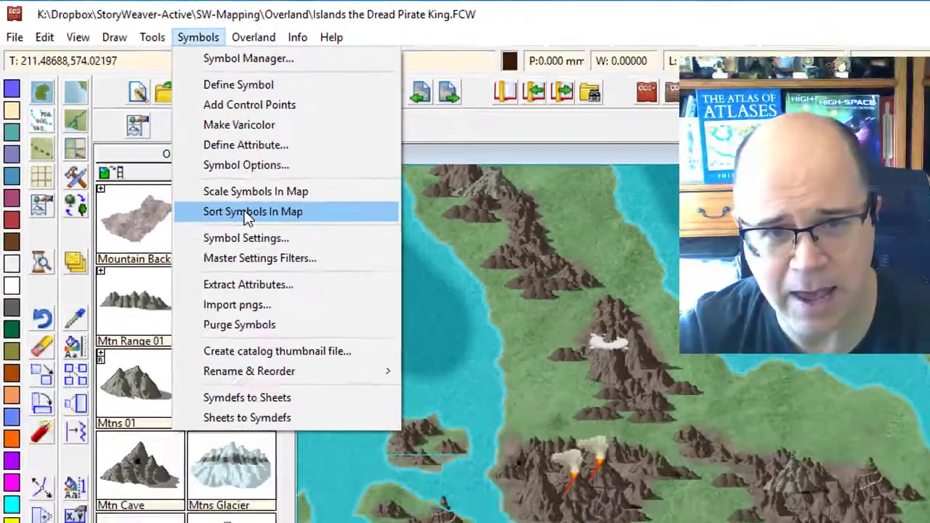
pyautogui.click(253, 211)
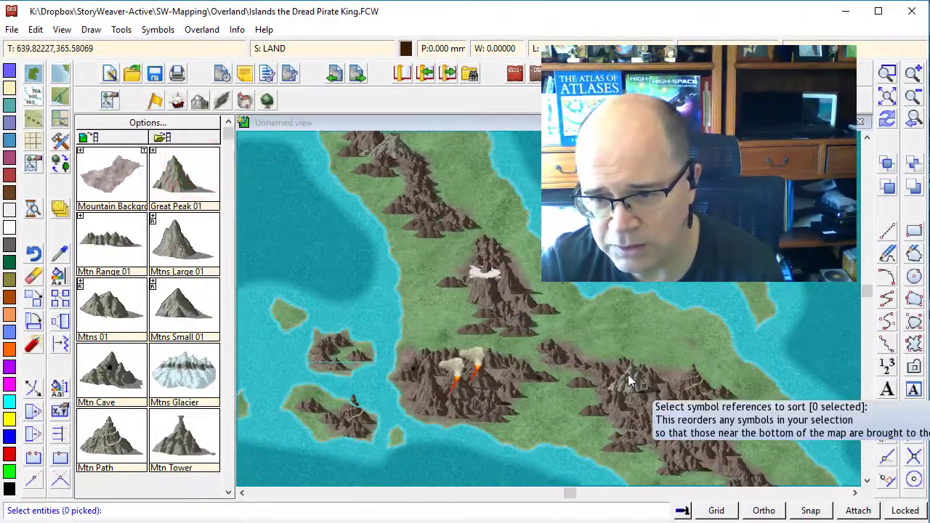
# - Window-select the 46 mountain symbols around the tower and confirm the sort with Do It
pyautogui.click(552, 334)
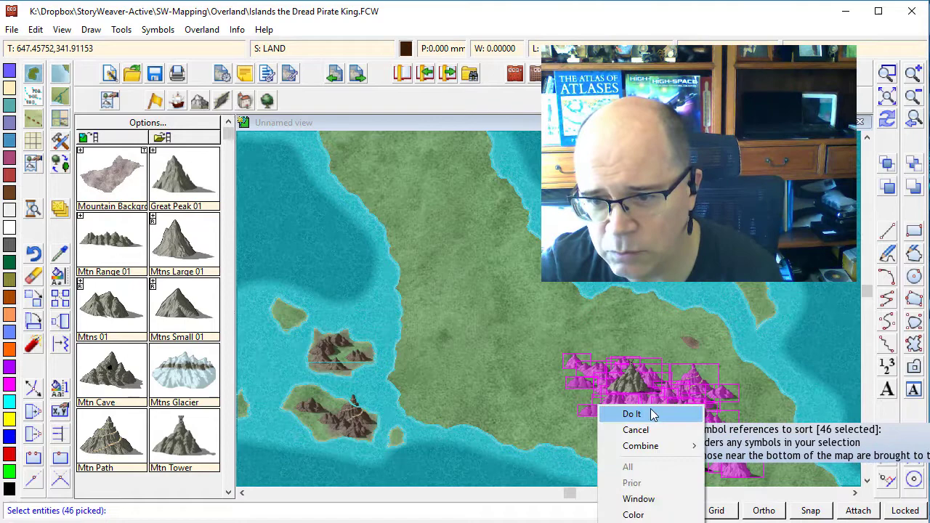
pyautogui.click(632, 413)
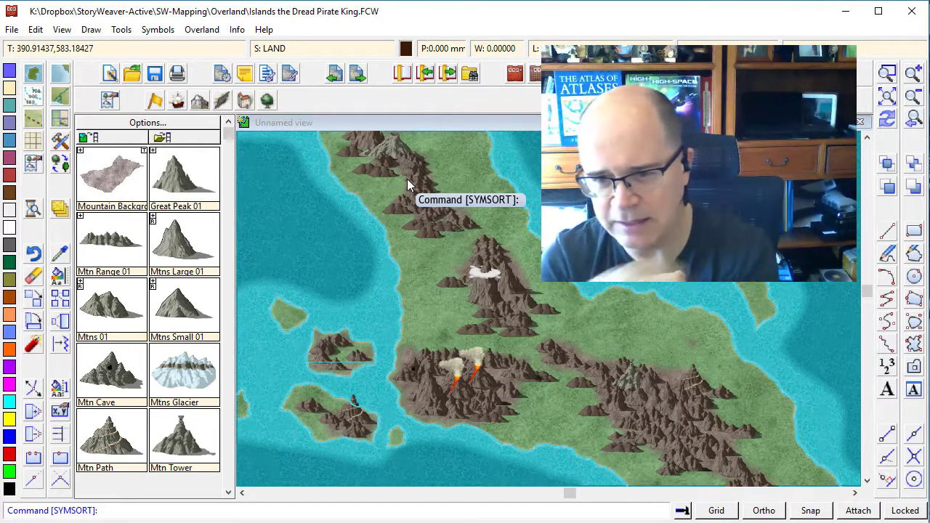
pyautogui.moveTo(654, 383)
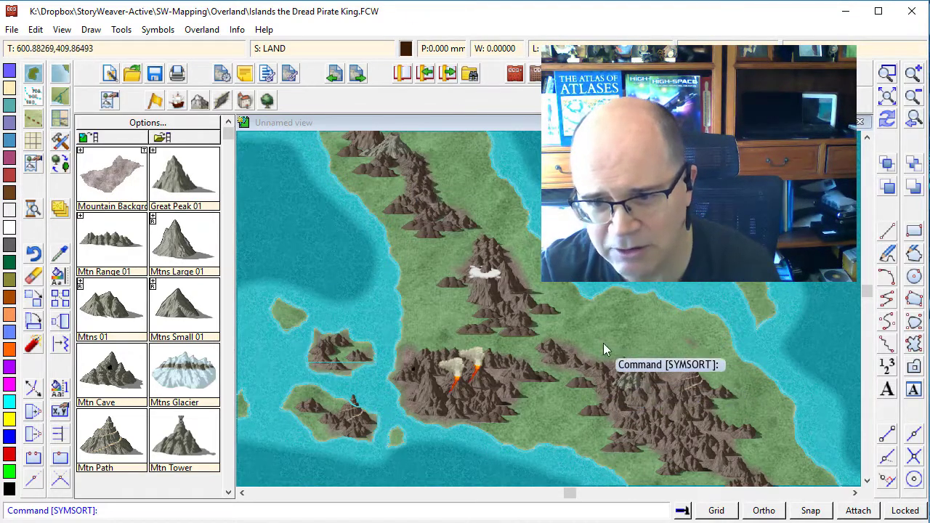
pyautogui.moveTo(683, 378)
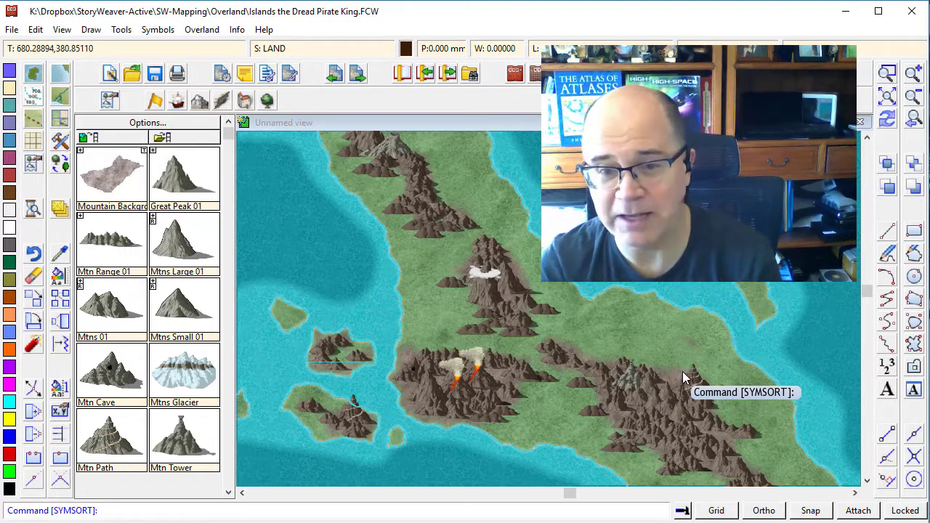